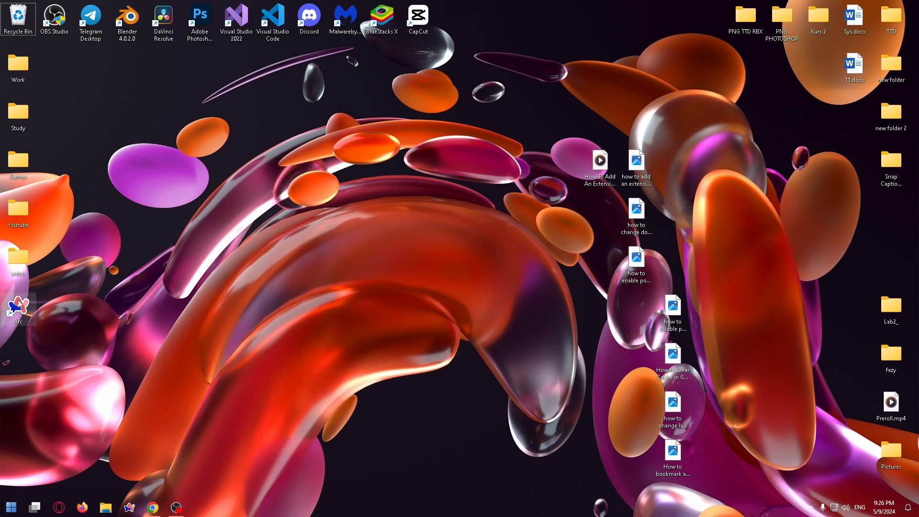
Launch Arc from the Windows taskbar to a blank new-tab page.
{"action": "left_click", "coordinate": [199, 508]}
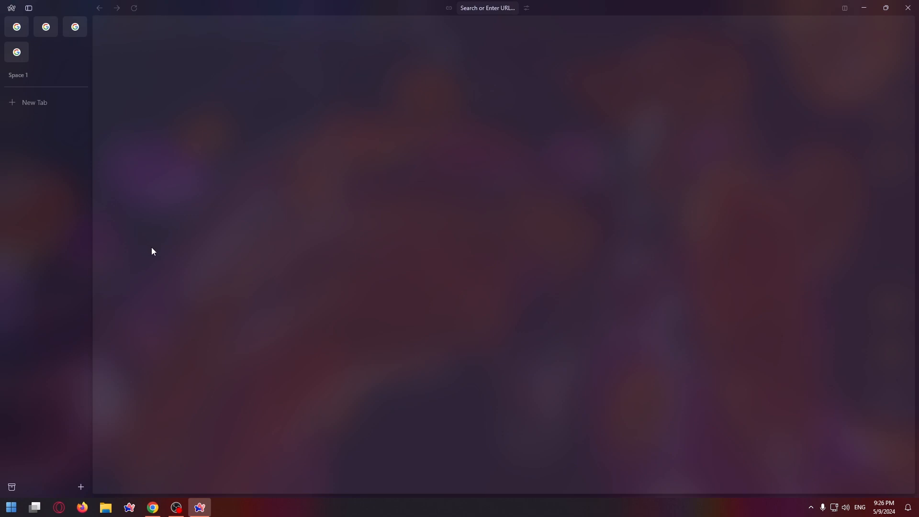
Open Settings from the Arc logo menu to view the profiles list.
{"action": "left_click", "coordinate": [11, 8]}
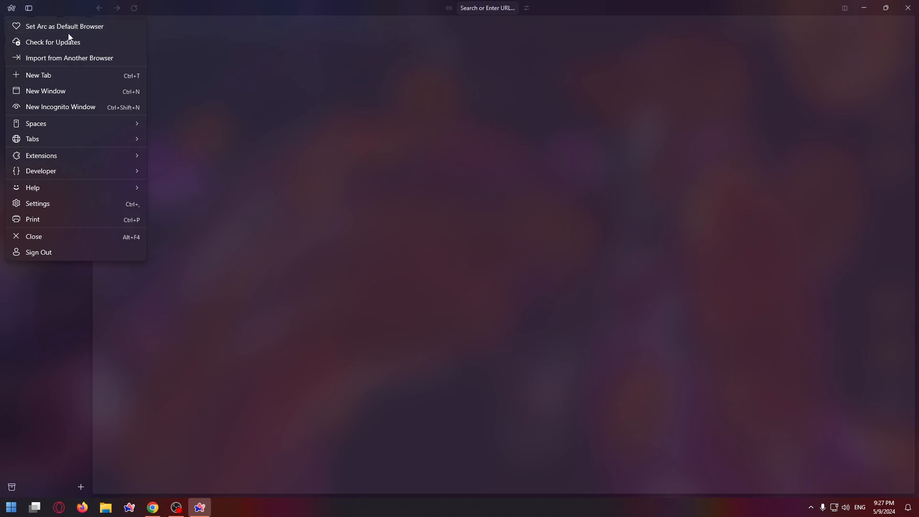
{"action": "left_click", "coordinate": [38, 203]}
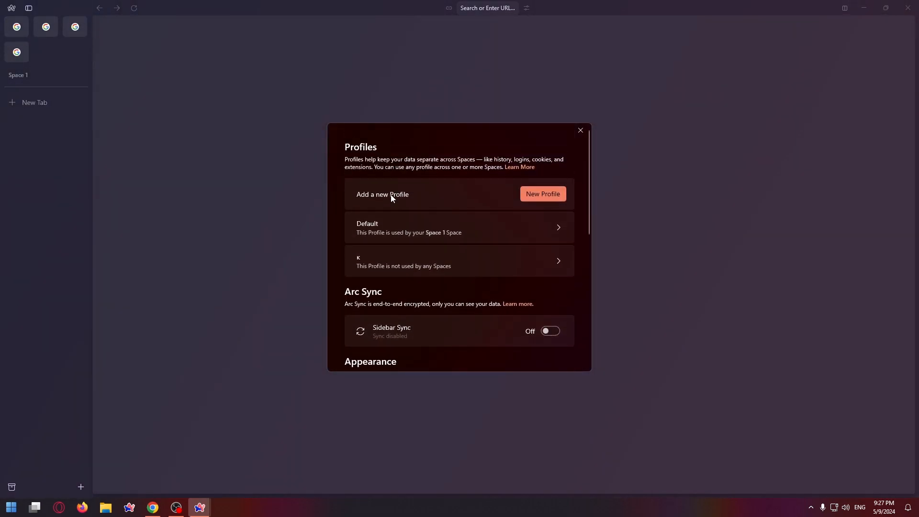
{"action": "mouse_move", "coordinate": [450, 174]}
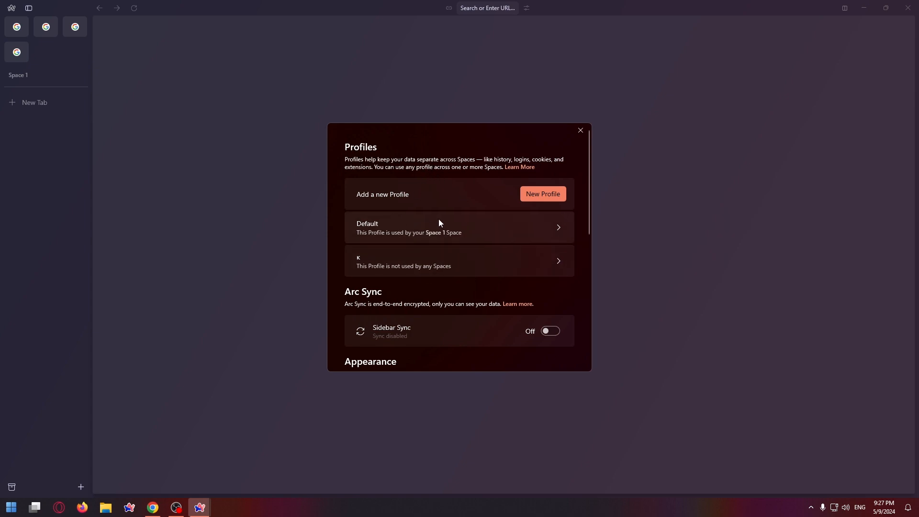
Go to the Default profile's Privacy and Security, then Site settings, down to Content.
{"action": "left_click", "coordinate": [458, 227]}
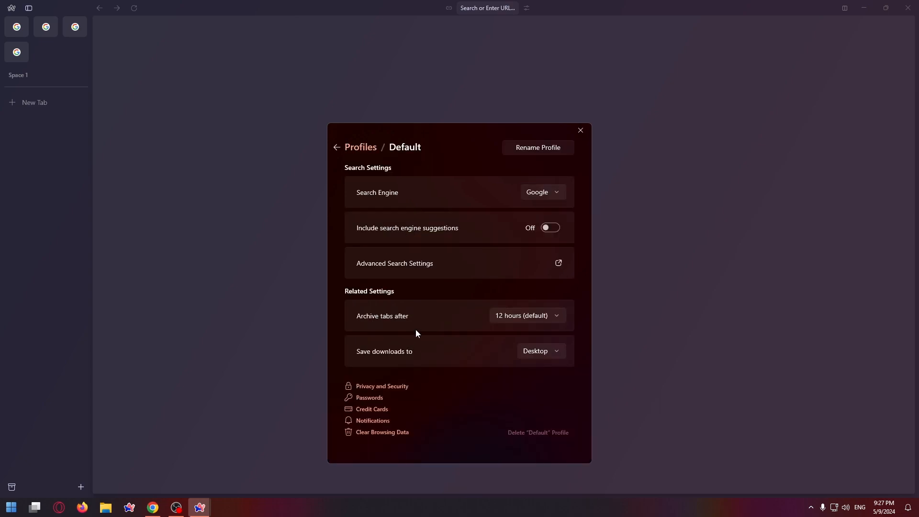
{"action": "mouse_move", "coordinate": [385, 389]}
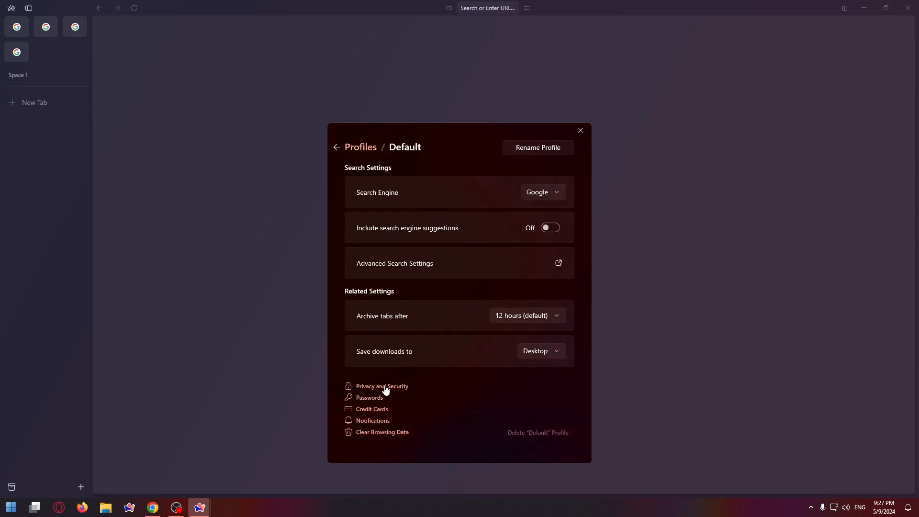
{"action": "mouse_move", "coordinate": [381, 393]}
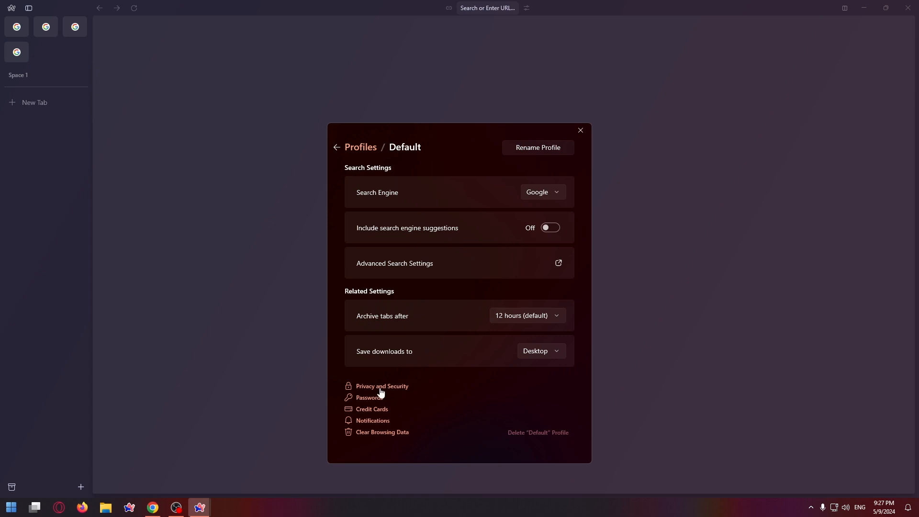
{"action": "left_click", "coordinate": [579, 131]}
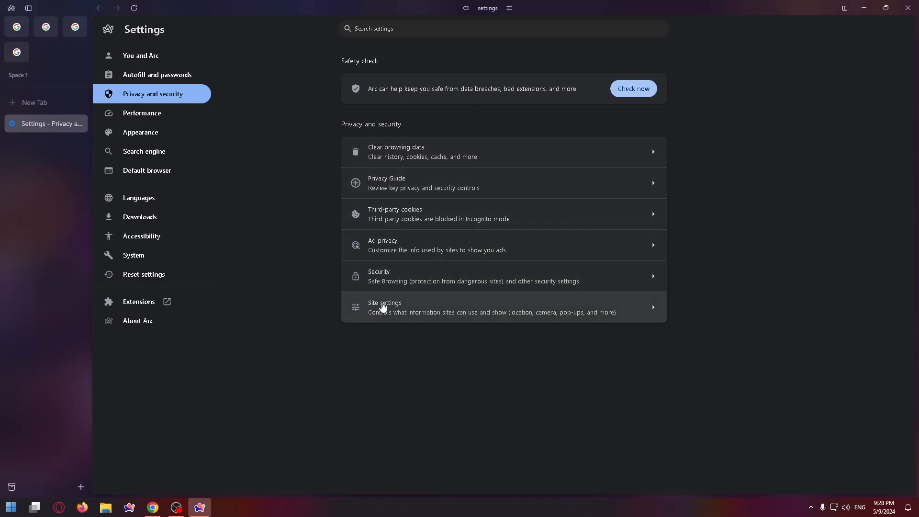
{"action": "left_click", "coordinate": [384, 307]}
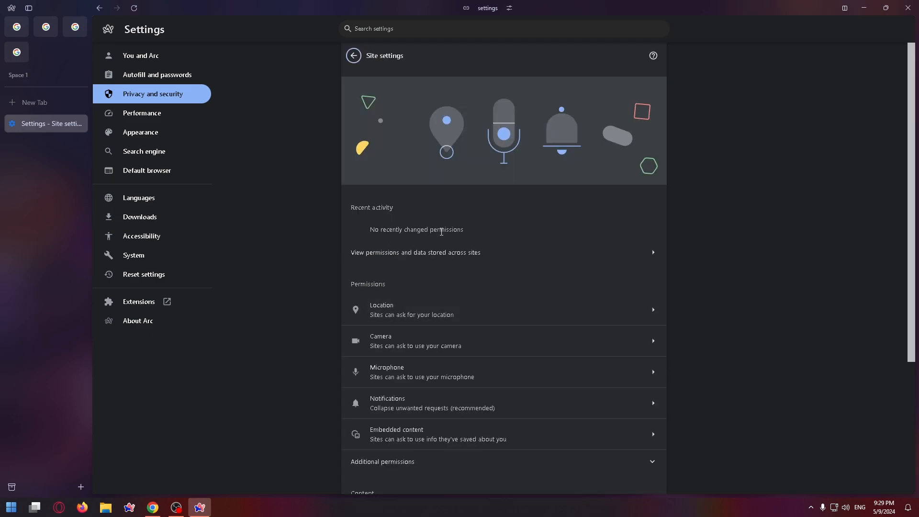
{"action": "scroll", "scroll_direction": "down", "scroll_amount": 3}
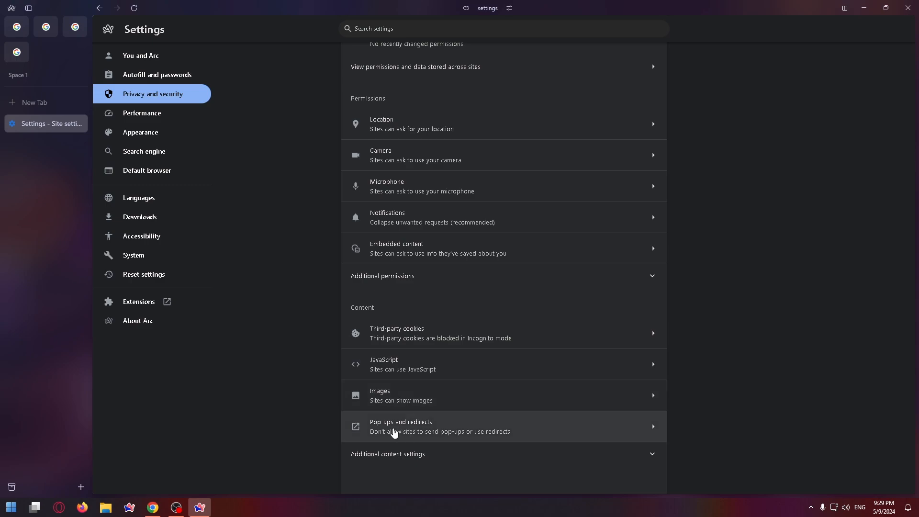
Select 'Sites can send pop-ups and use redirects' on the Pop-ups and redirects page.
{"action": "left_click", "coordinate": [400, 425]}
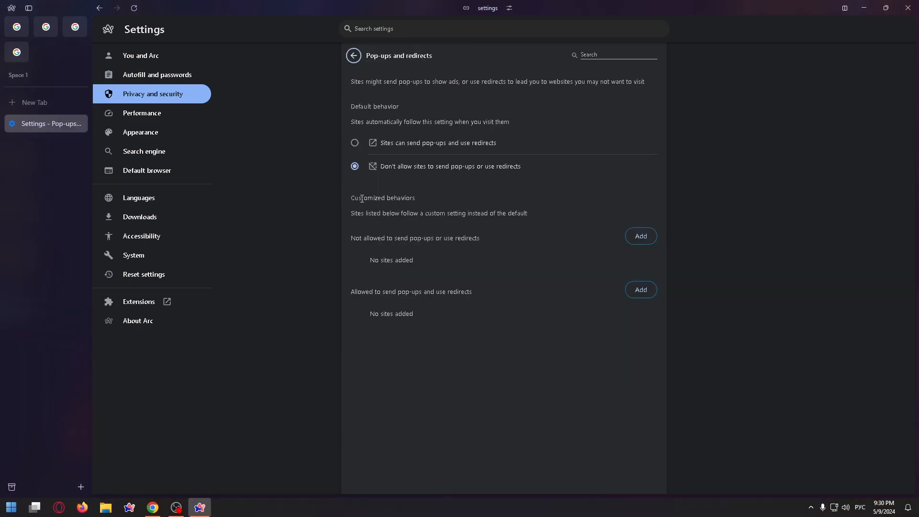
{"action": "mouse_move", "coordinate": [473, 274]}
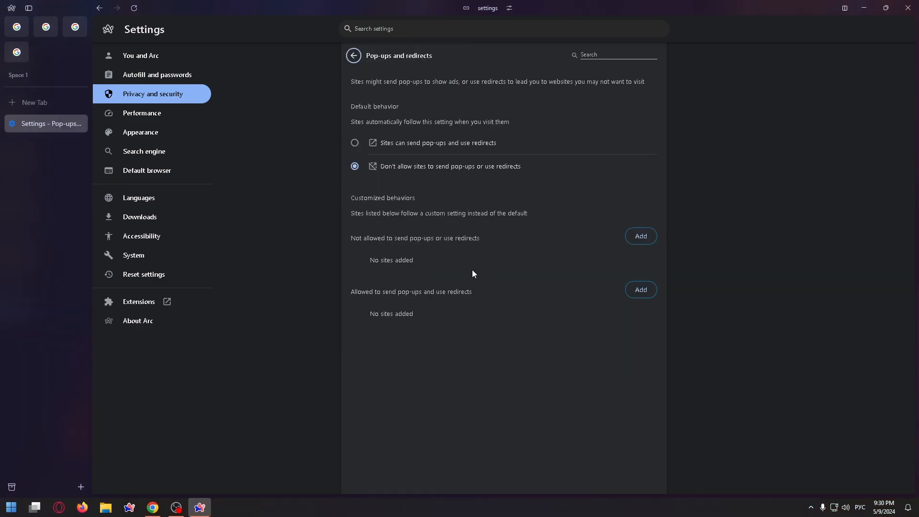
{"action": "mouse_move", "coordinate": [426, 177]}
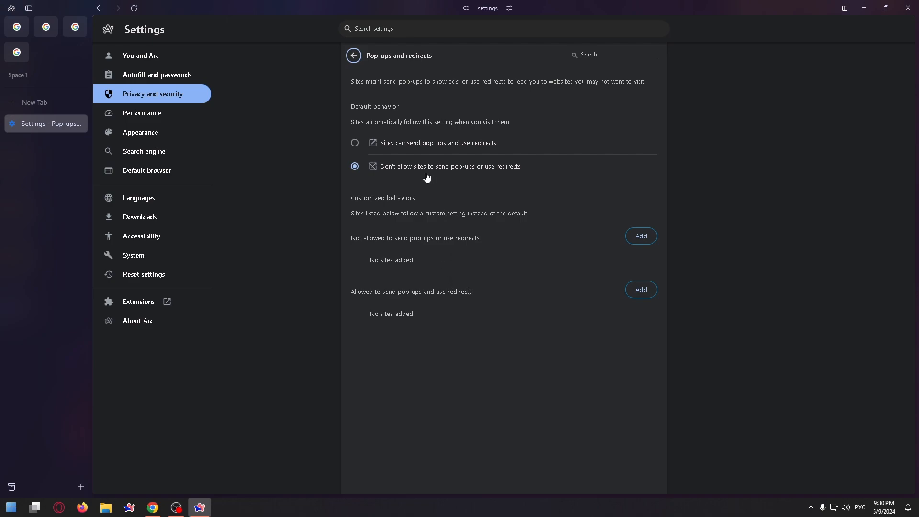
{"action": "mouse_move", "coordinate": [451, 149]}
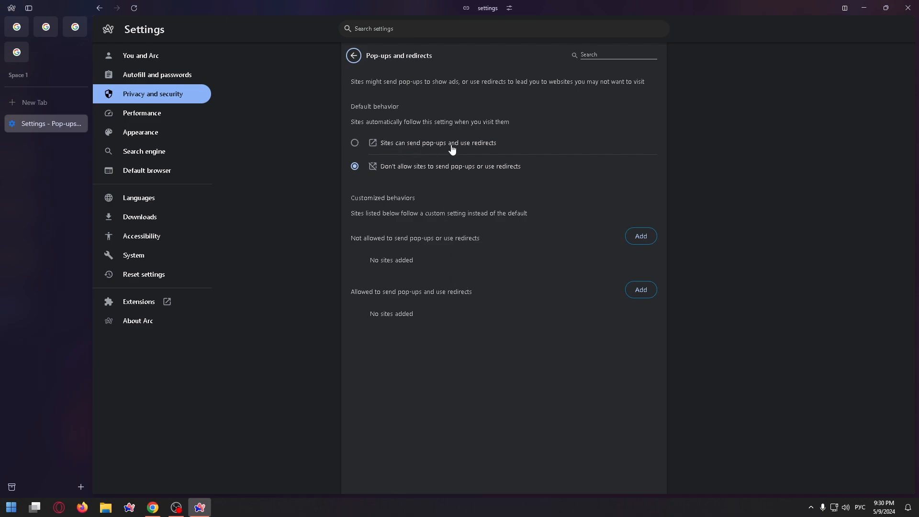
{"action": "left_click", "coordinate": [354, 143]}
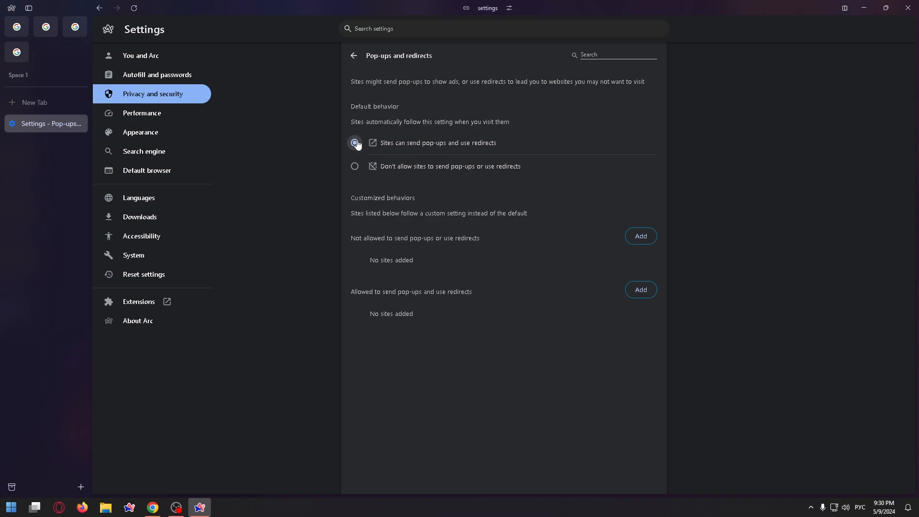
{"action": "left_click", "coordinate": [355, 143]}
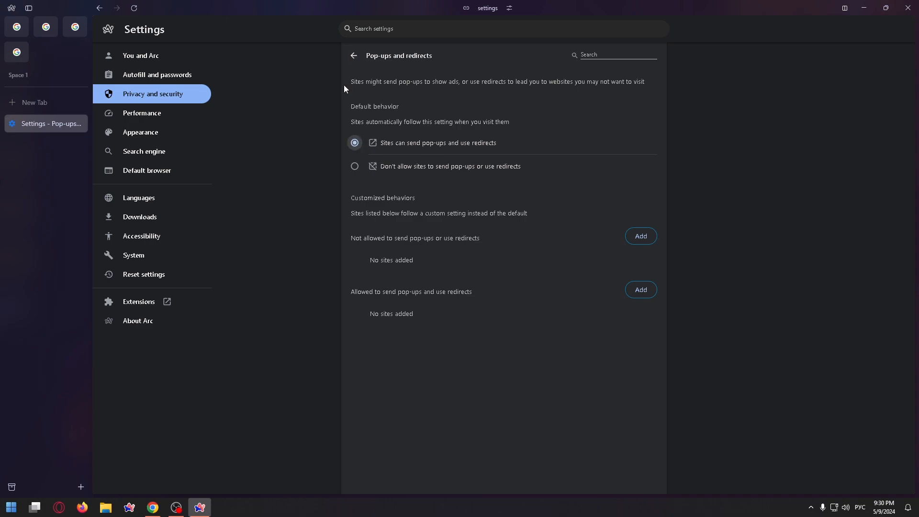